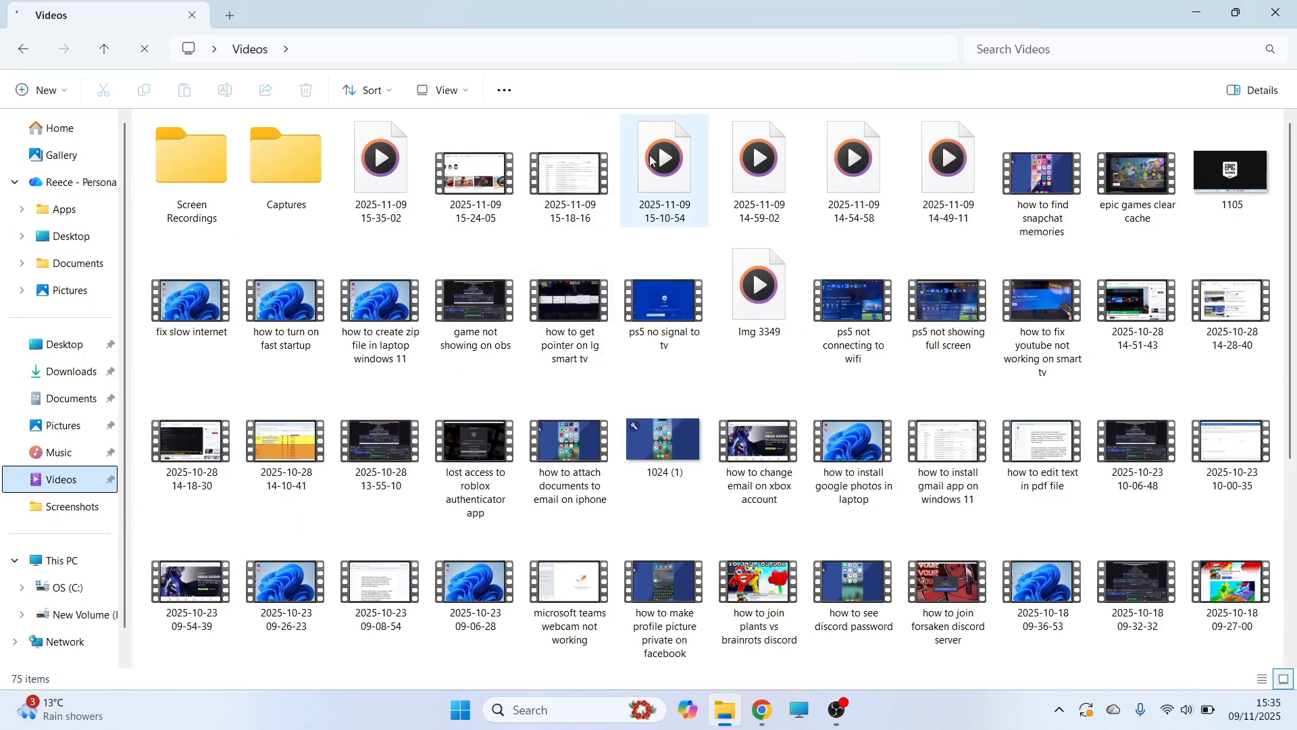
Select a recording on the page to check its details
click(569, 171)
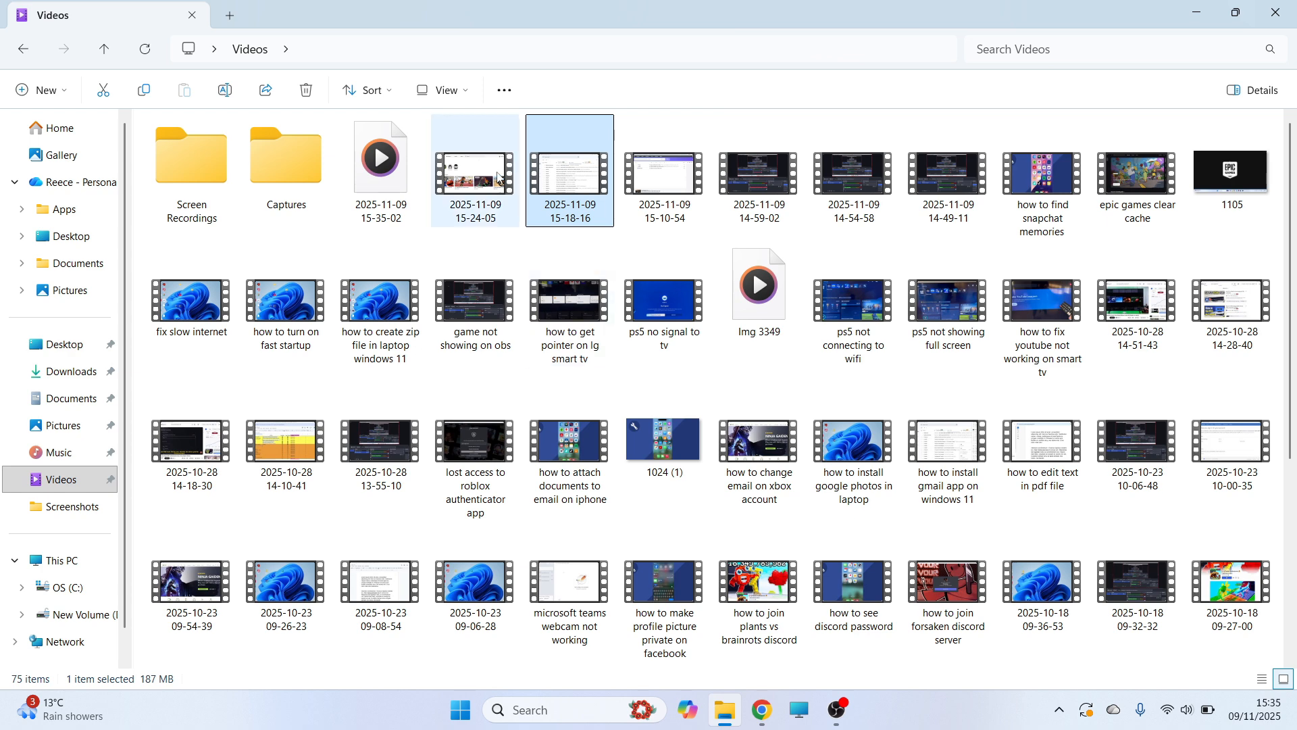
click(474, 173)
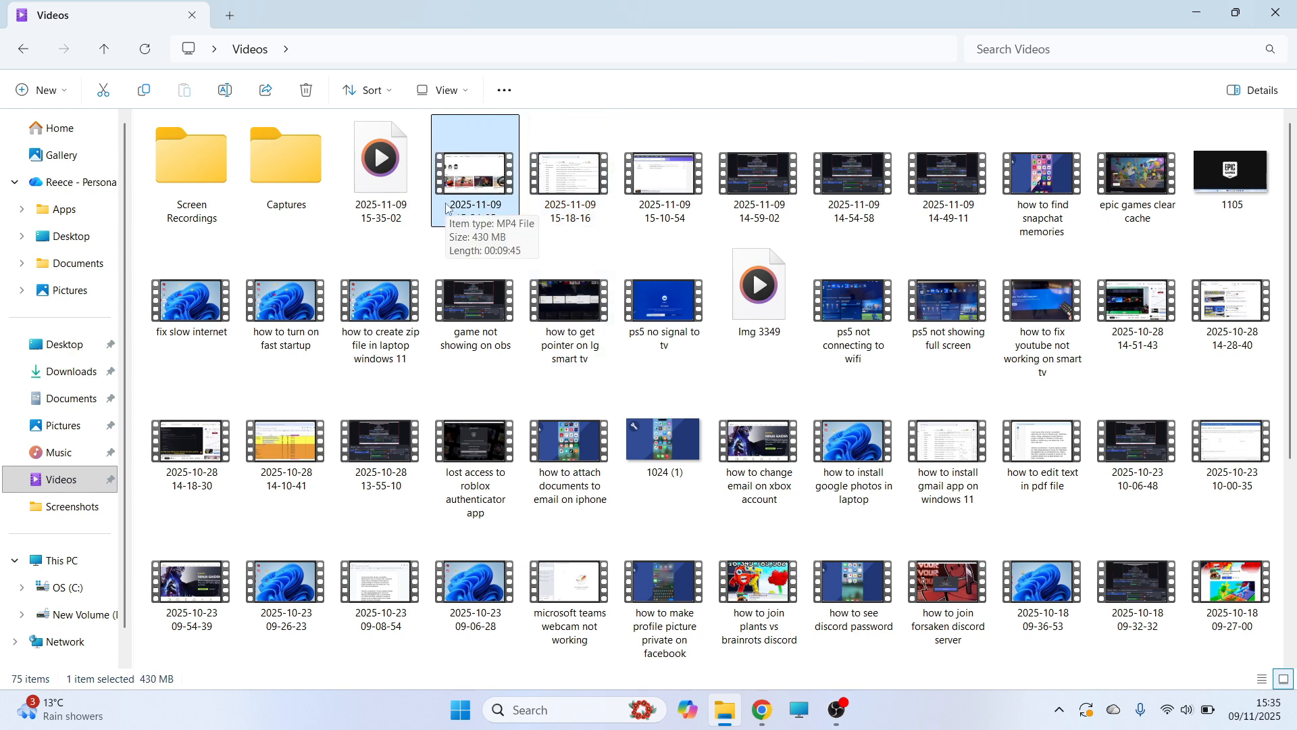
mouse_move(464, 200)
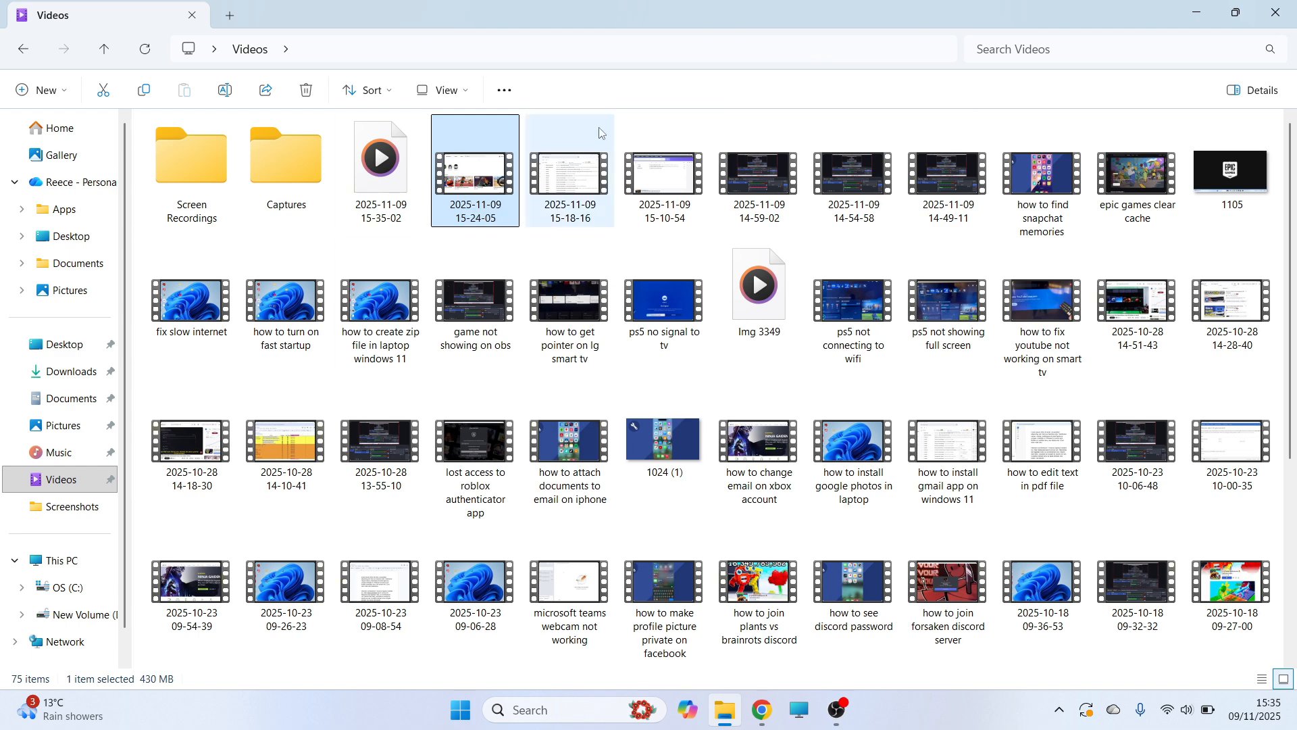
click(476, 170)
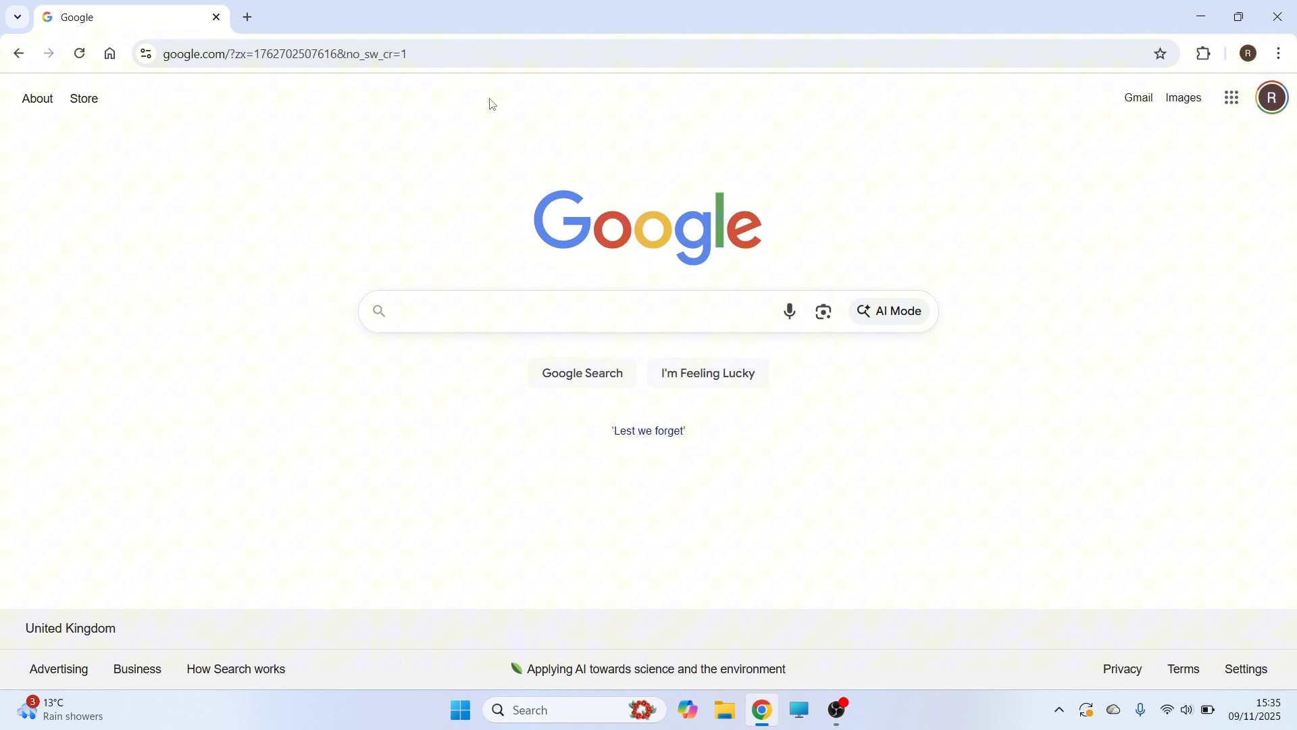
mouse_move(1232, 134)
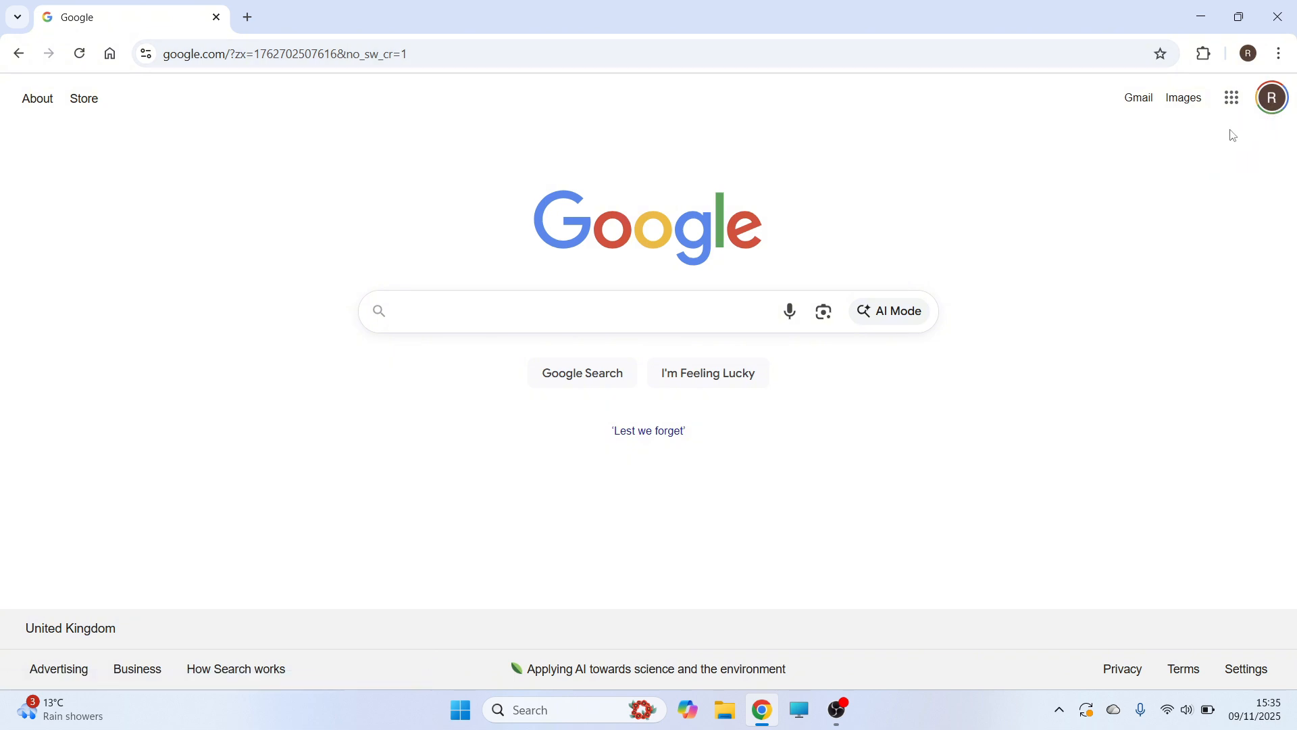
mouse_move(1229, 97)
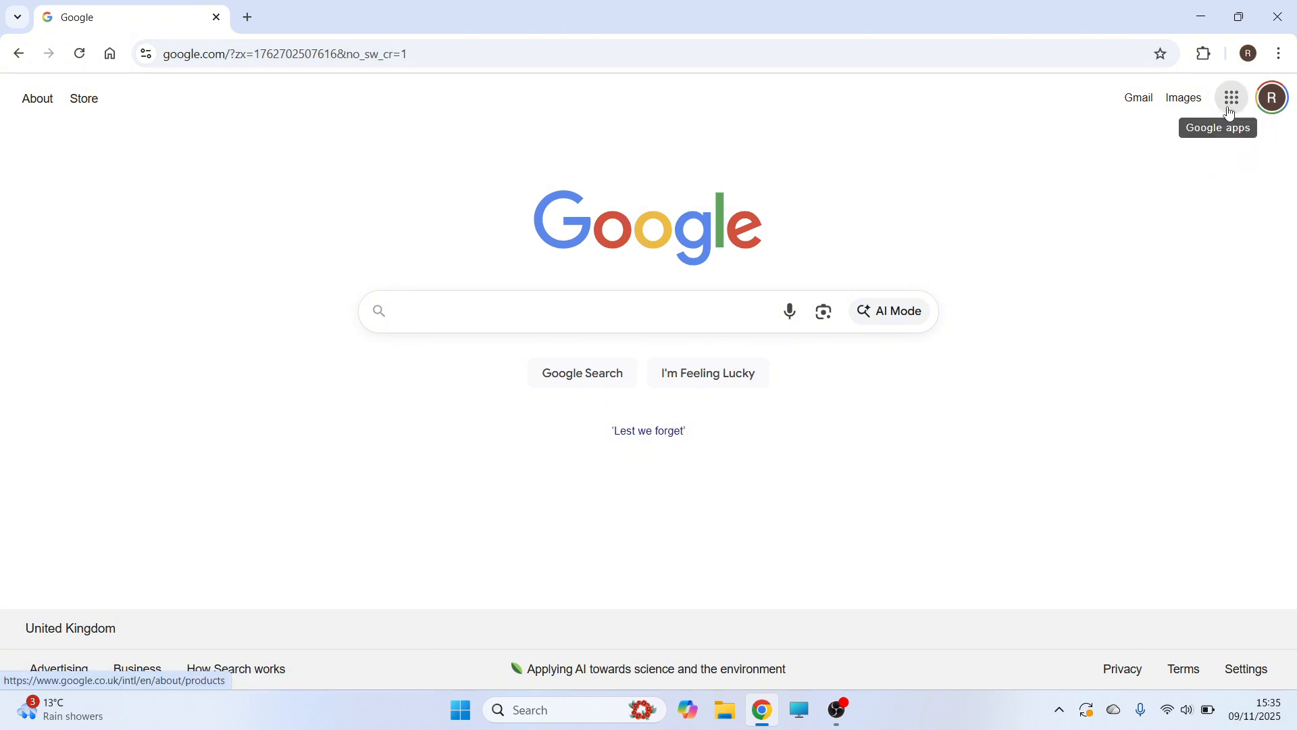
Go to Google Drive from the Google apps list on google.com
click(1231, 97)
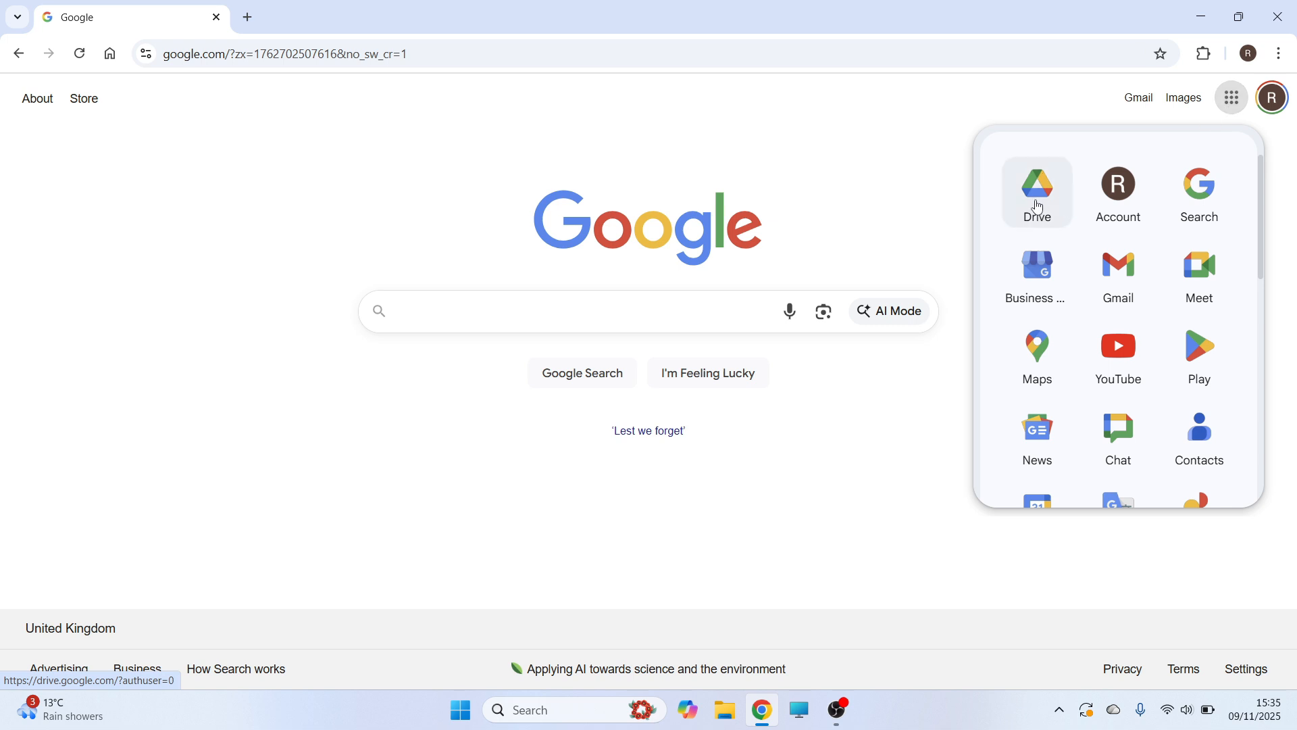
click(1037, 186)
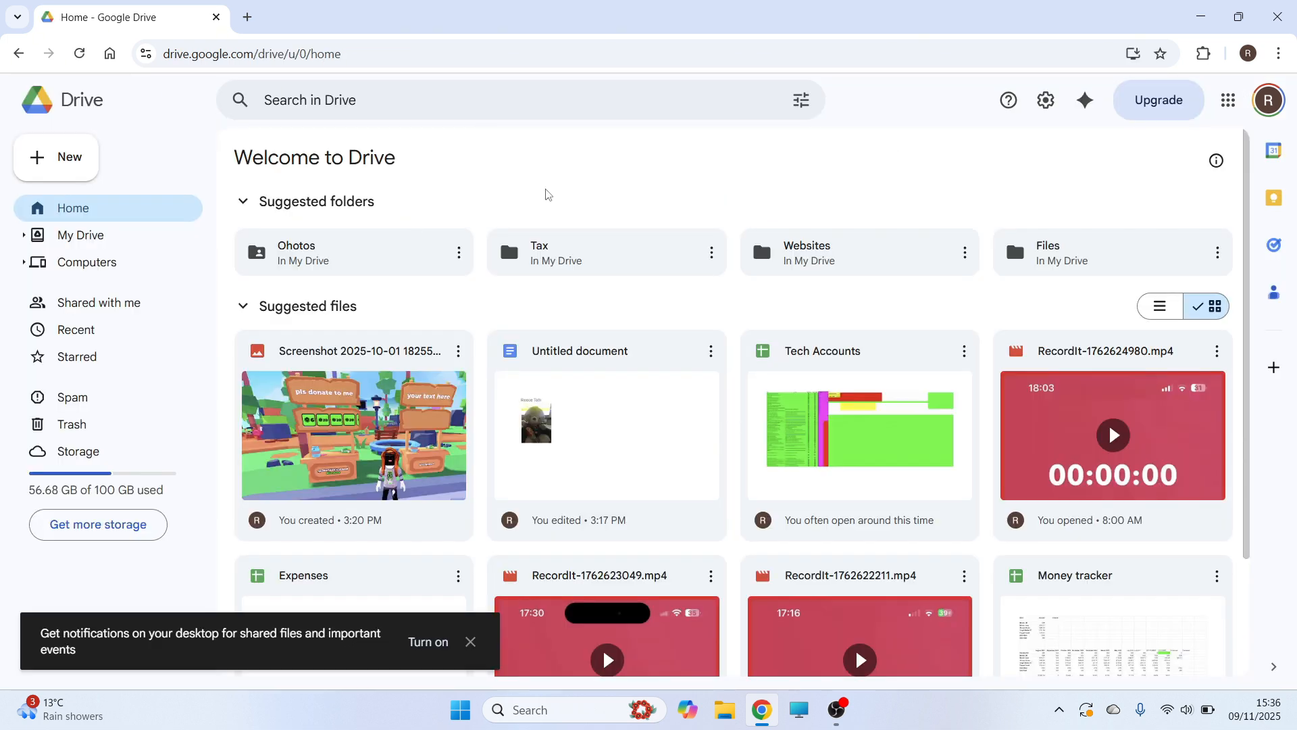
mouse_move(67, 164)
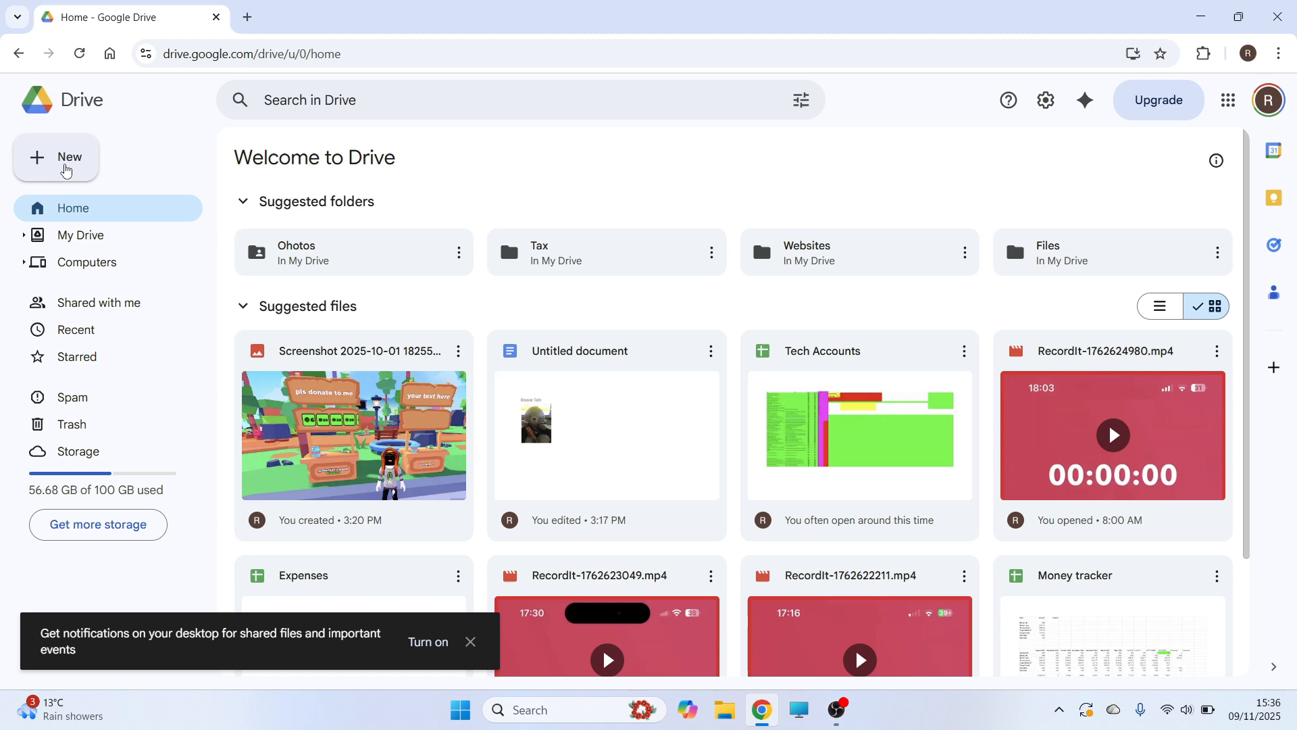
click(57, 157)
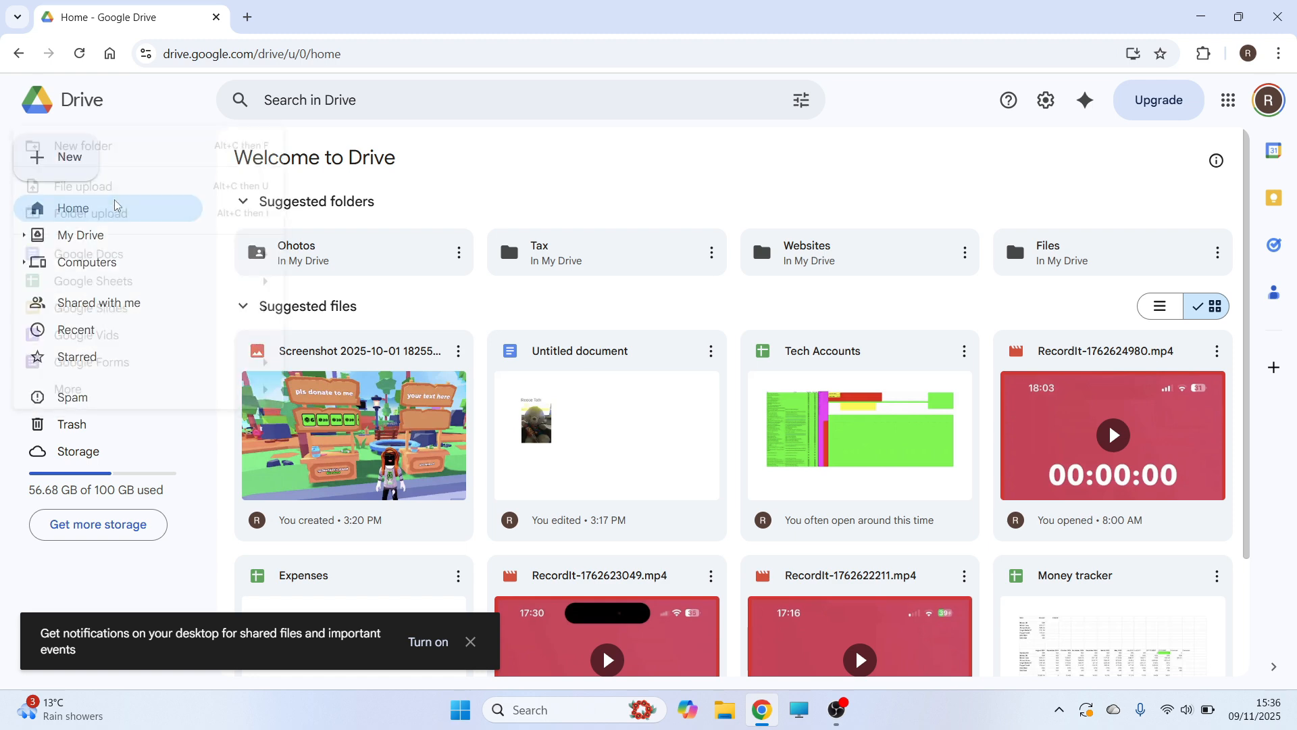
click(81, 187)
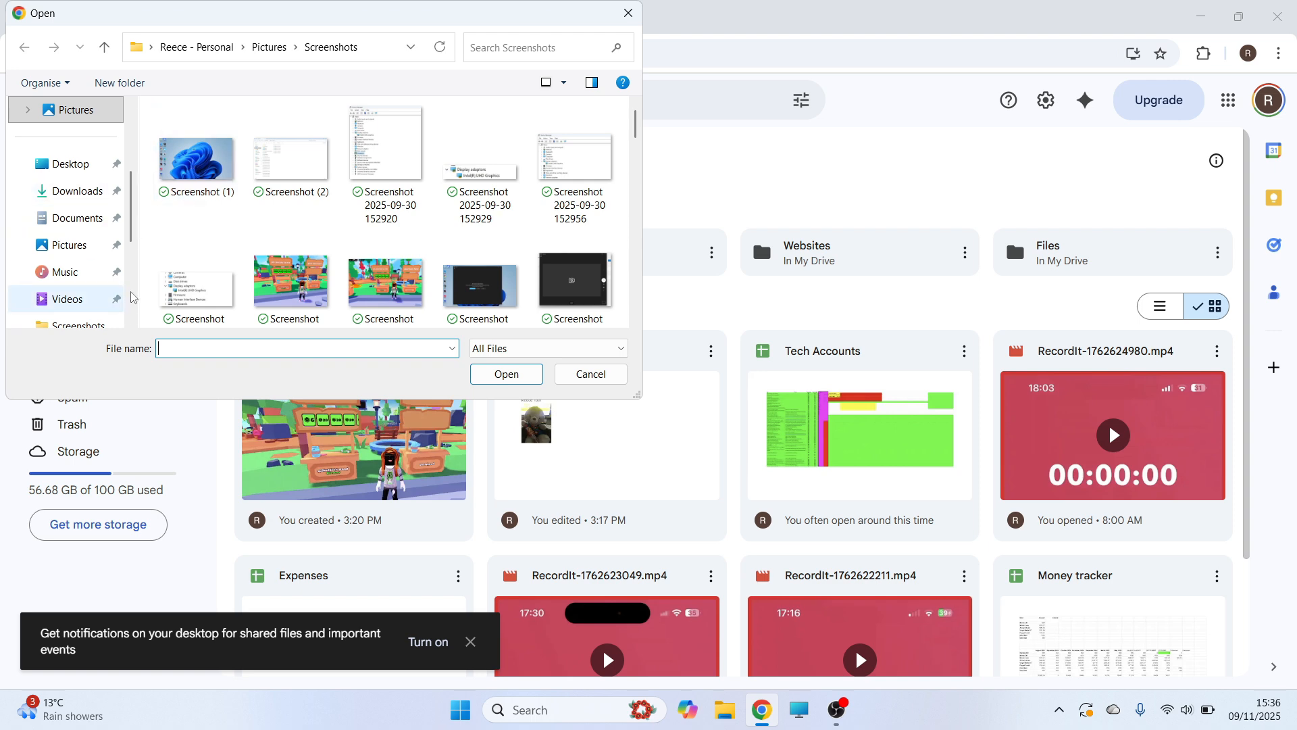
click(66, 272)
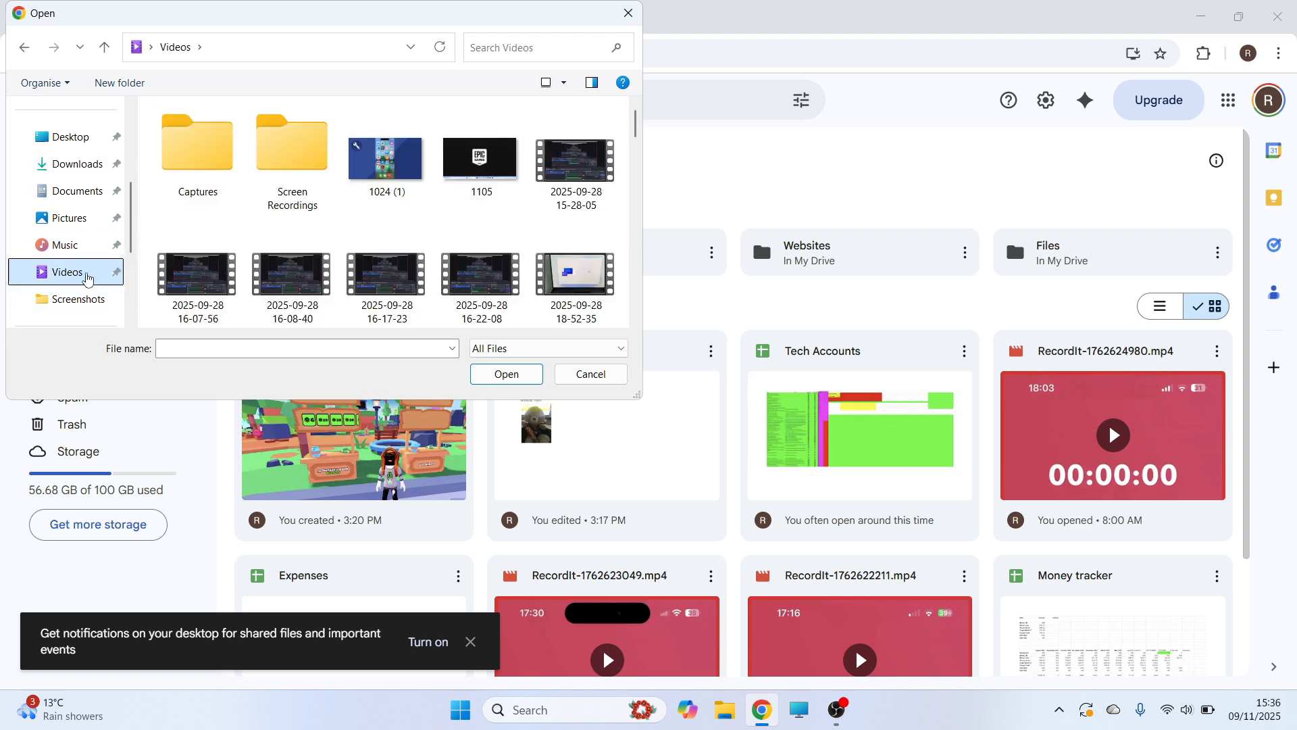
click(575, 158)
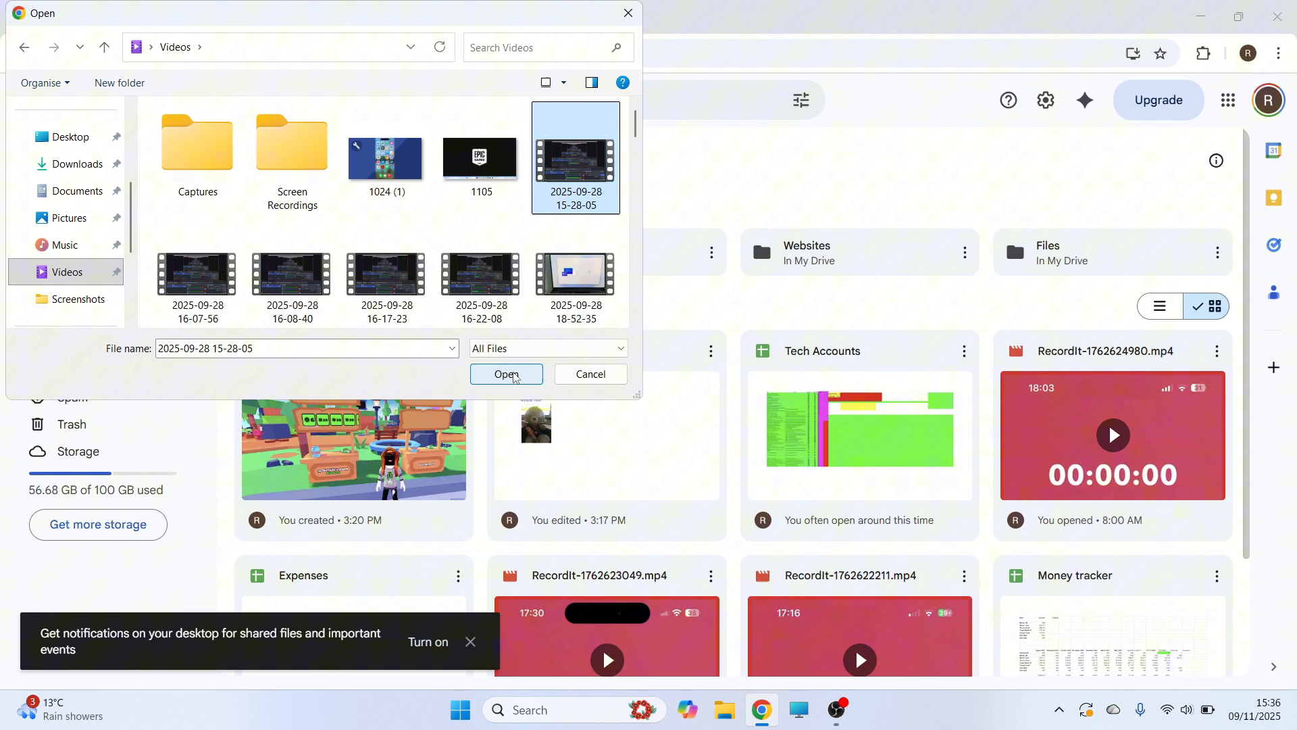
click(505, 374)
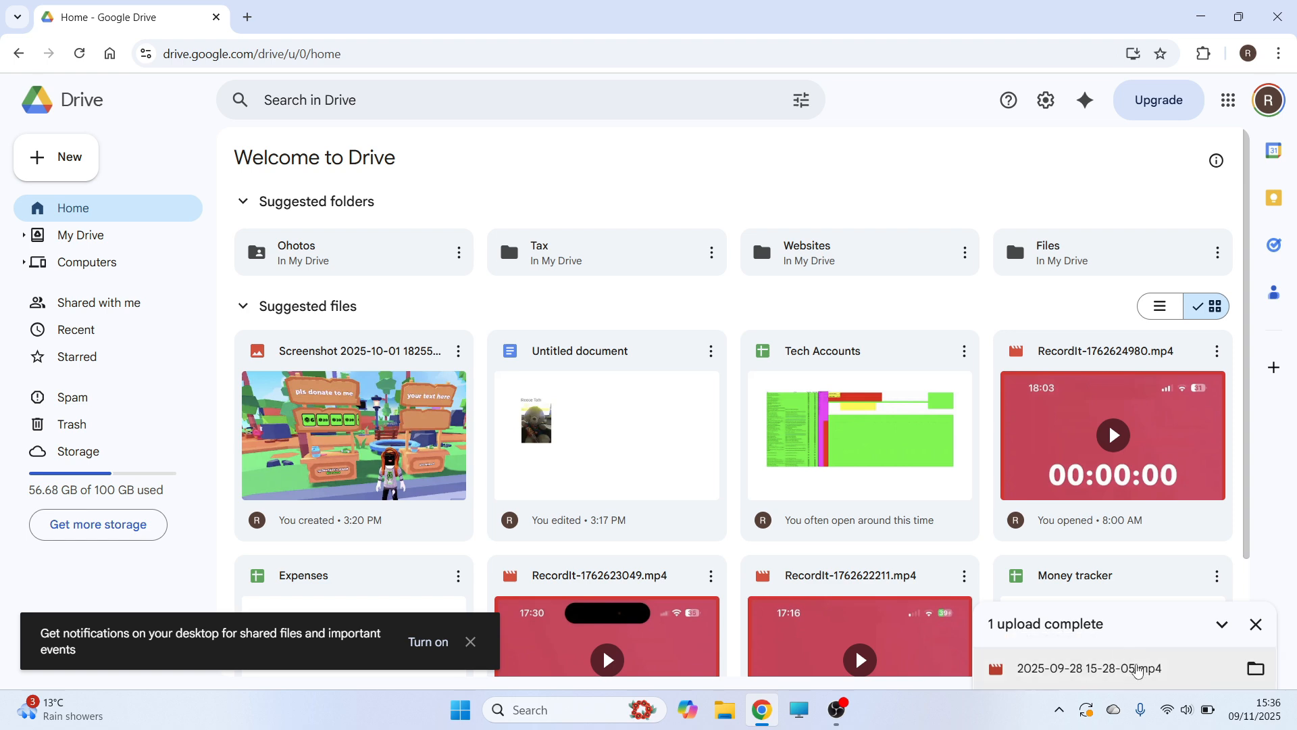
click(1089, 668)
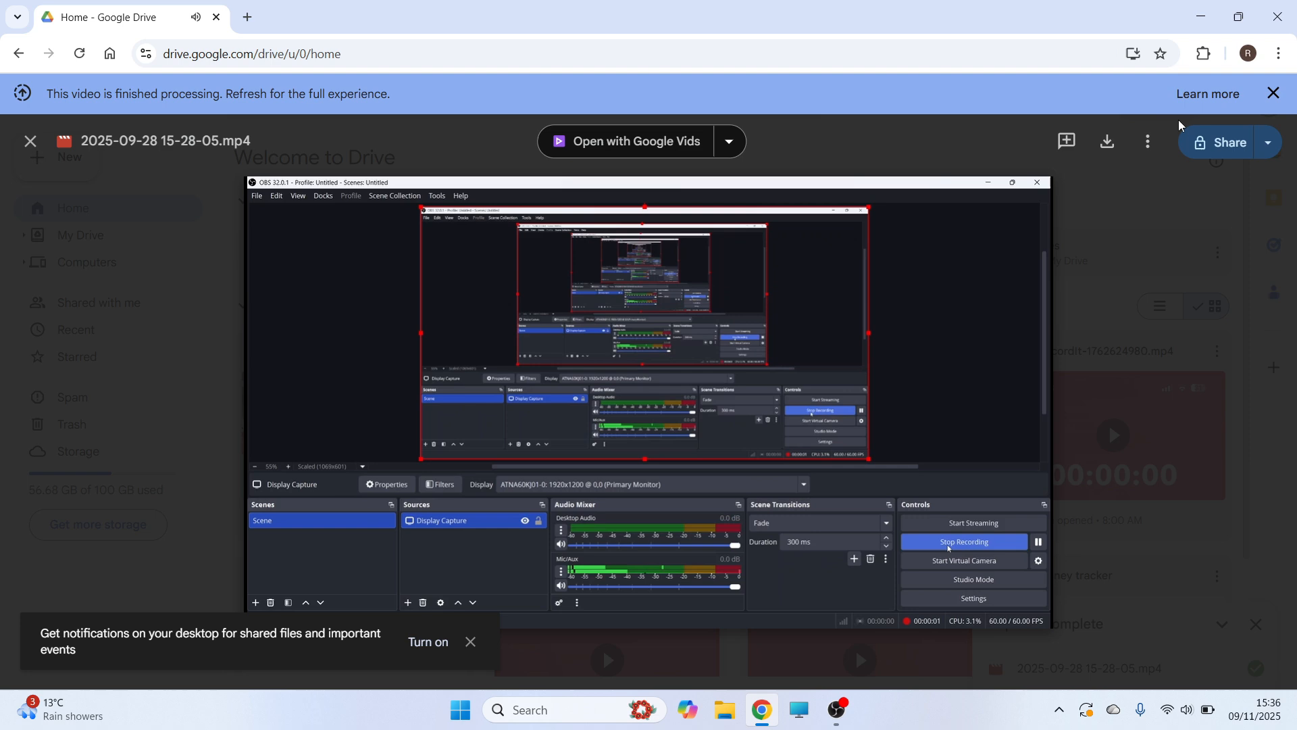
click(1225, 142)
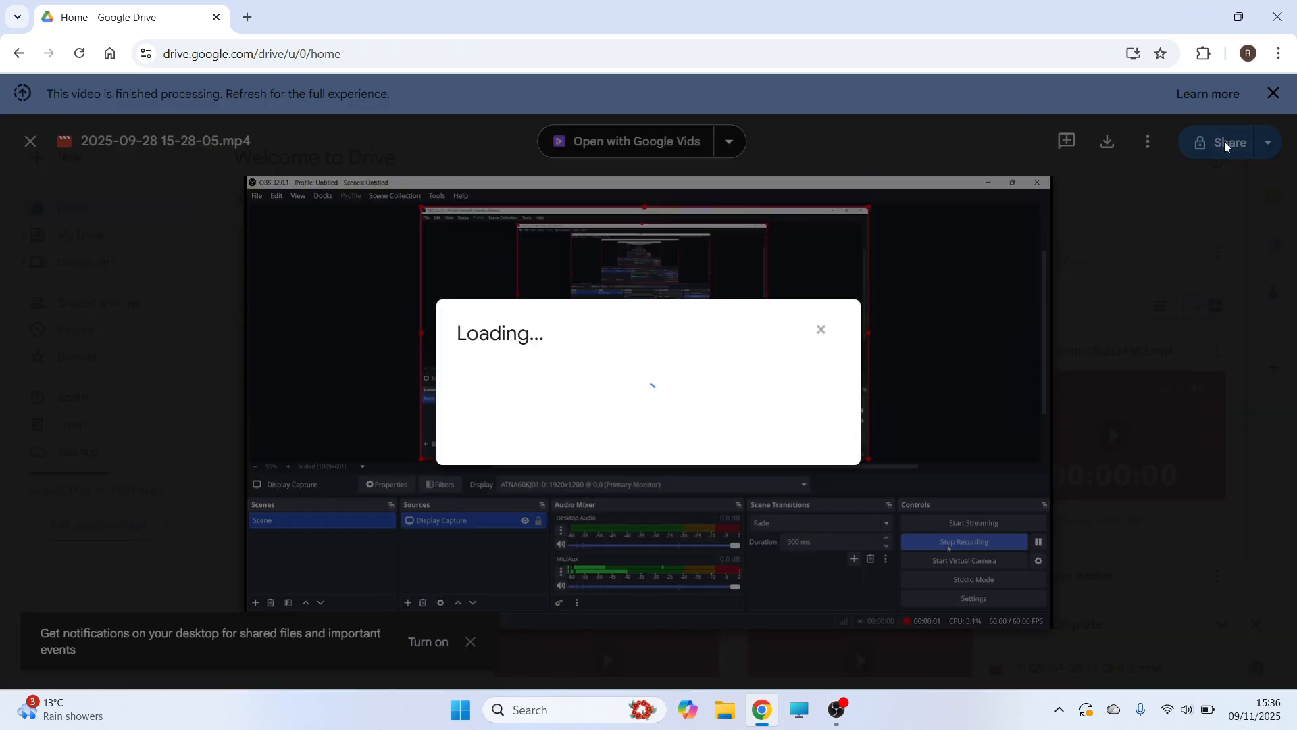
click(1230, 142)
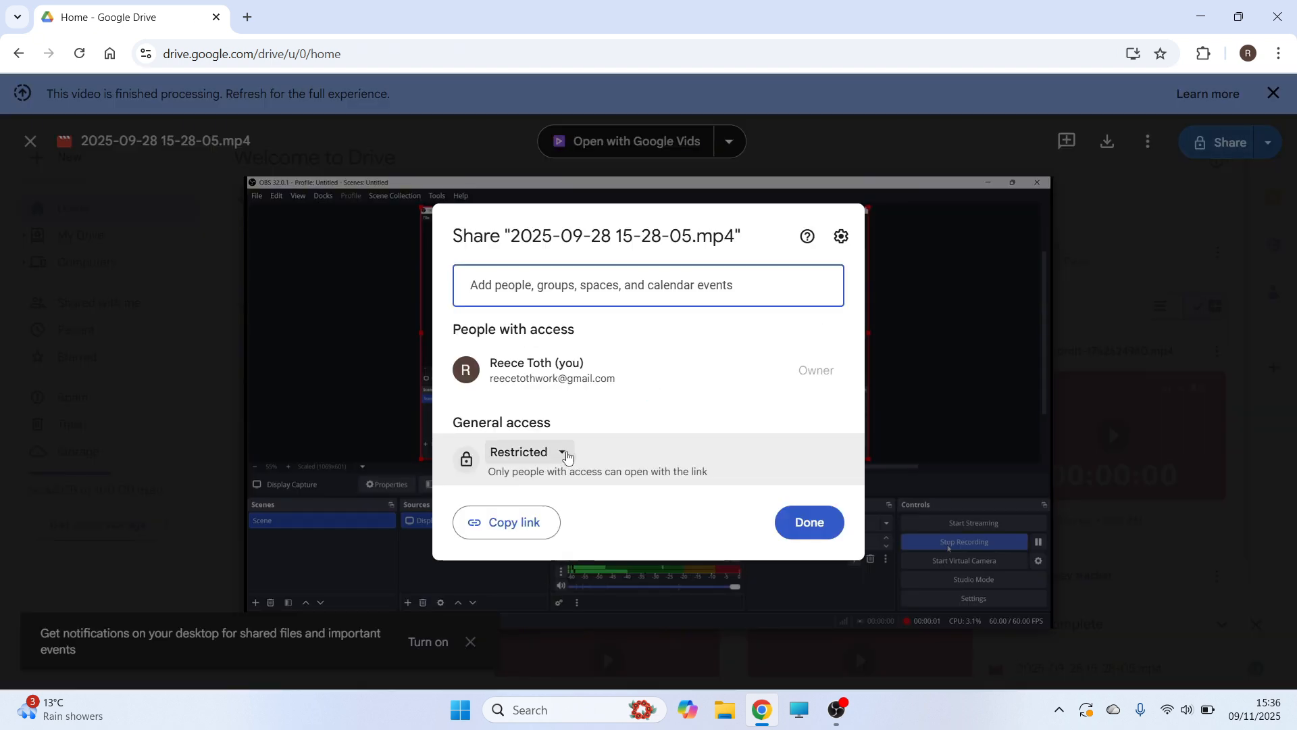
click(562, 452)
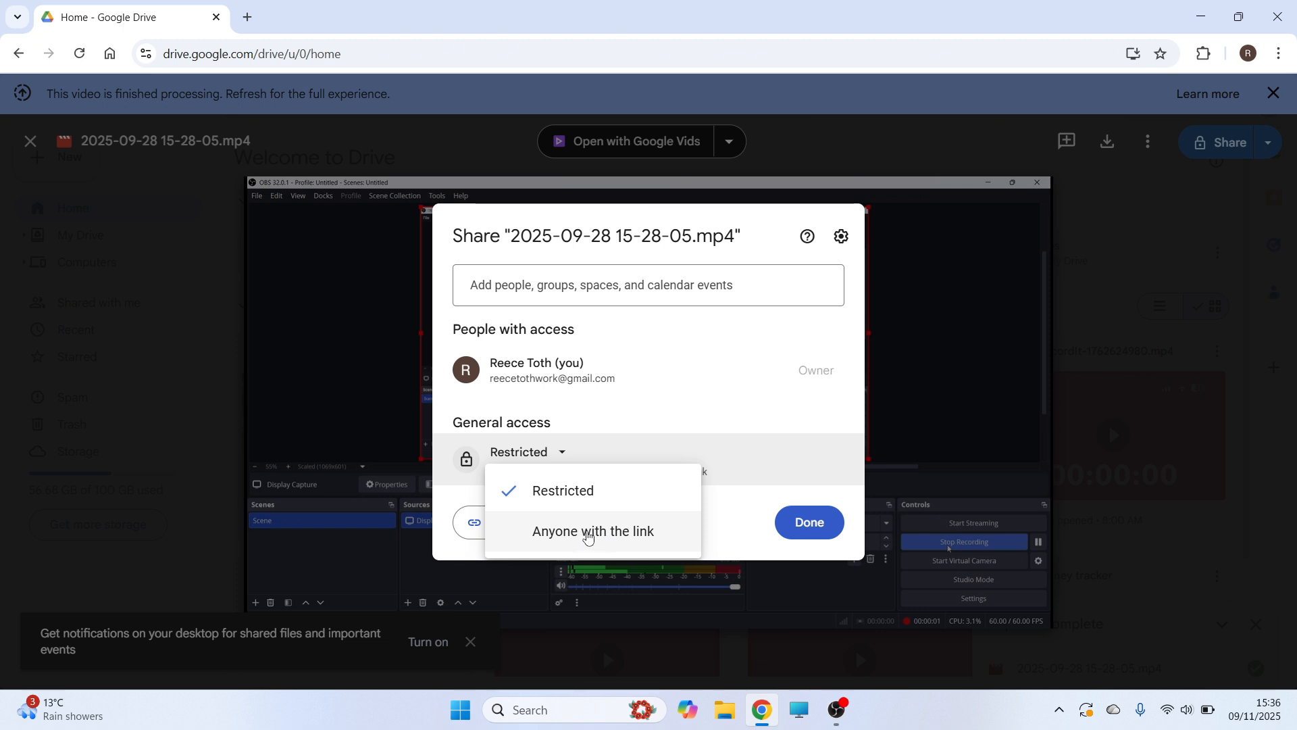
click(593, 531)
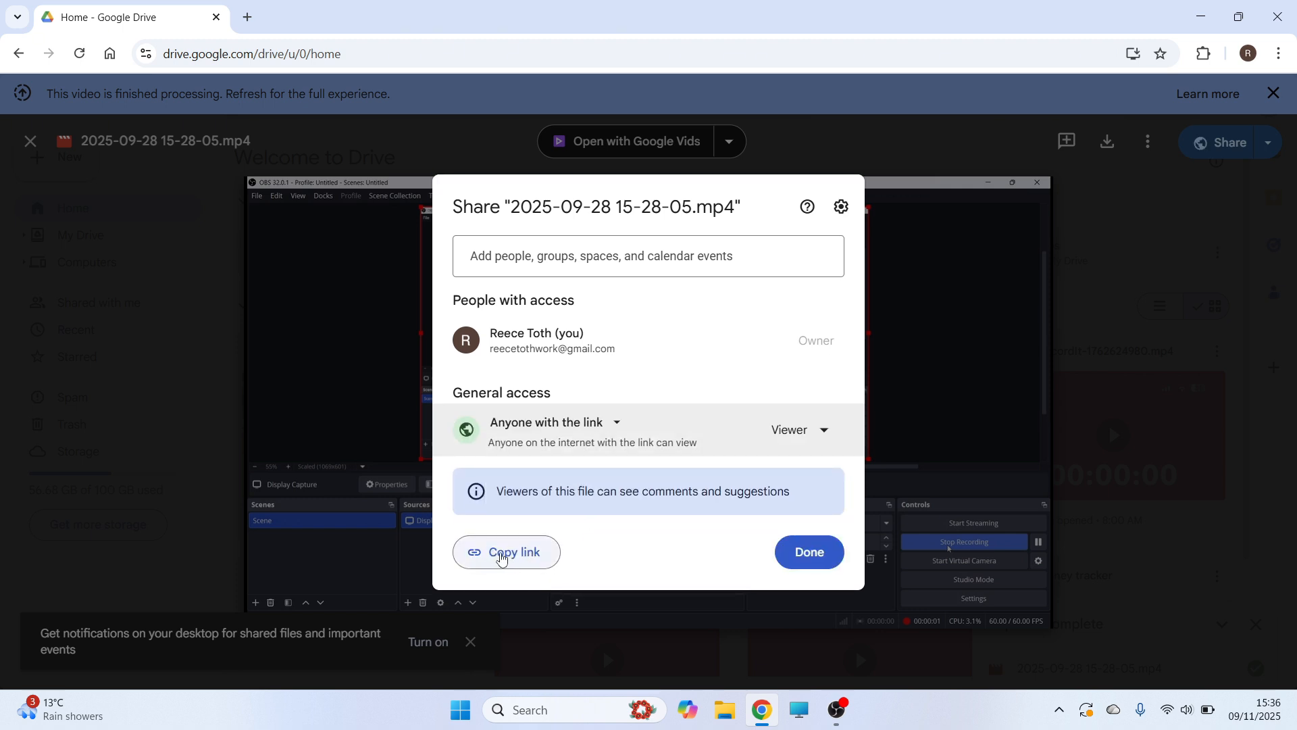
click(505, 551)
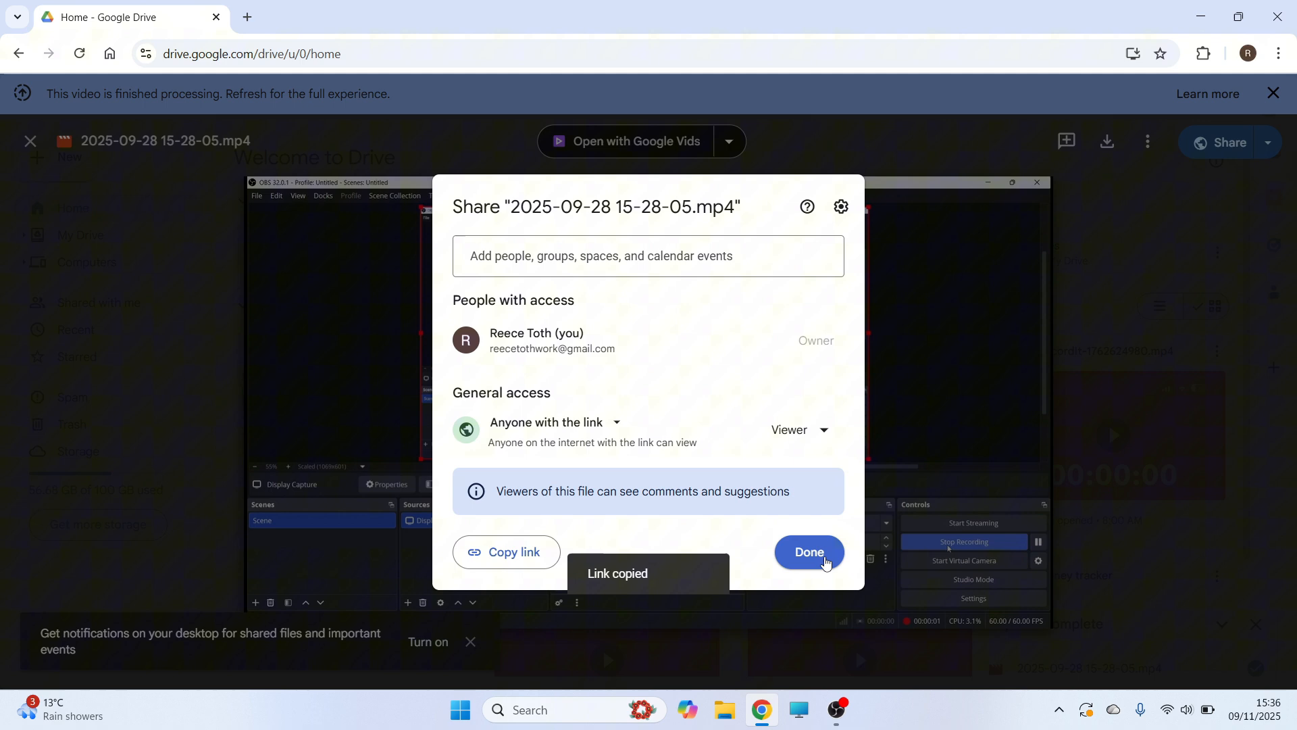
click(809, 552)
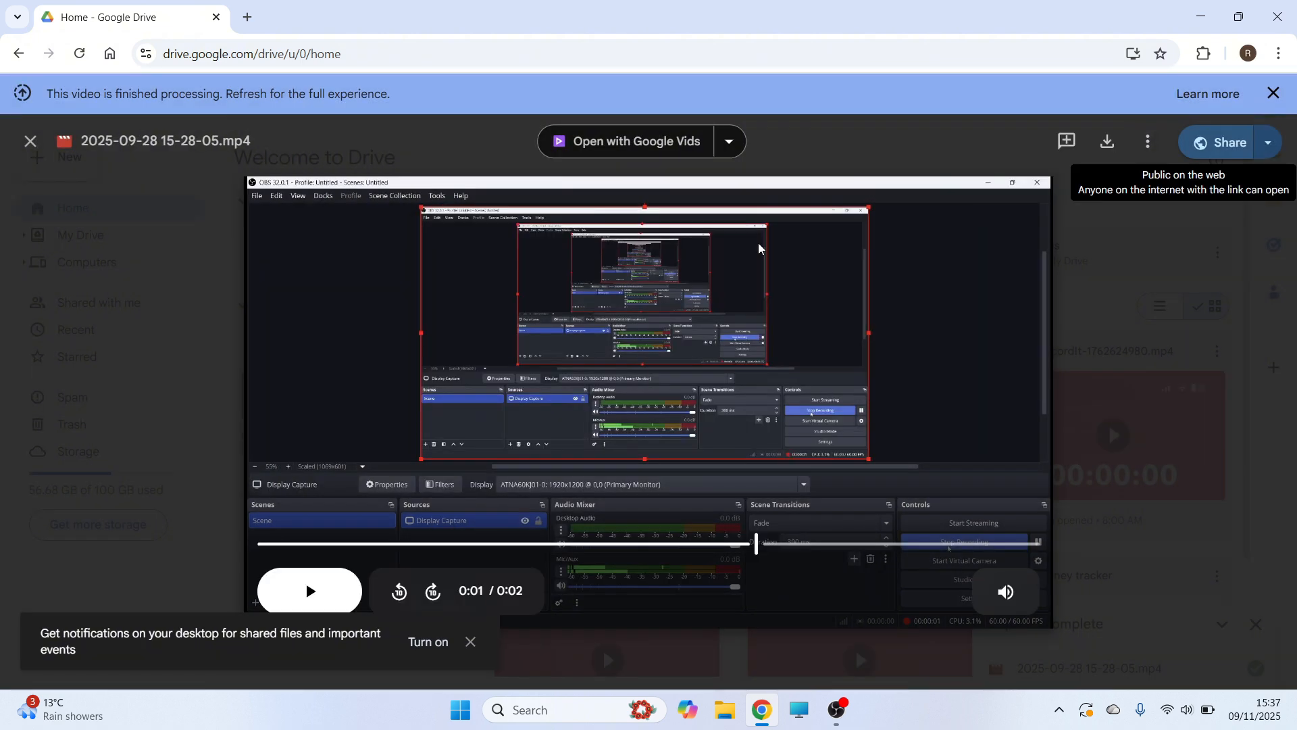
mouse_move(737, 253)
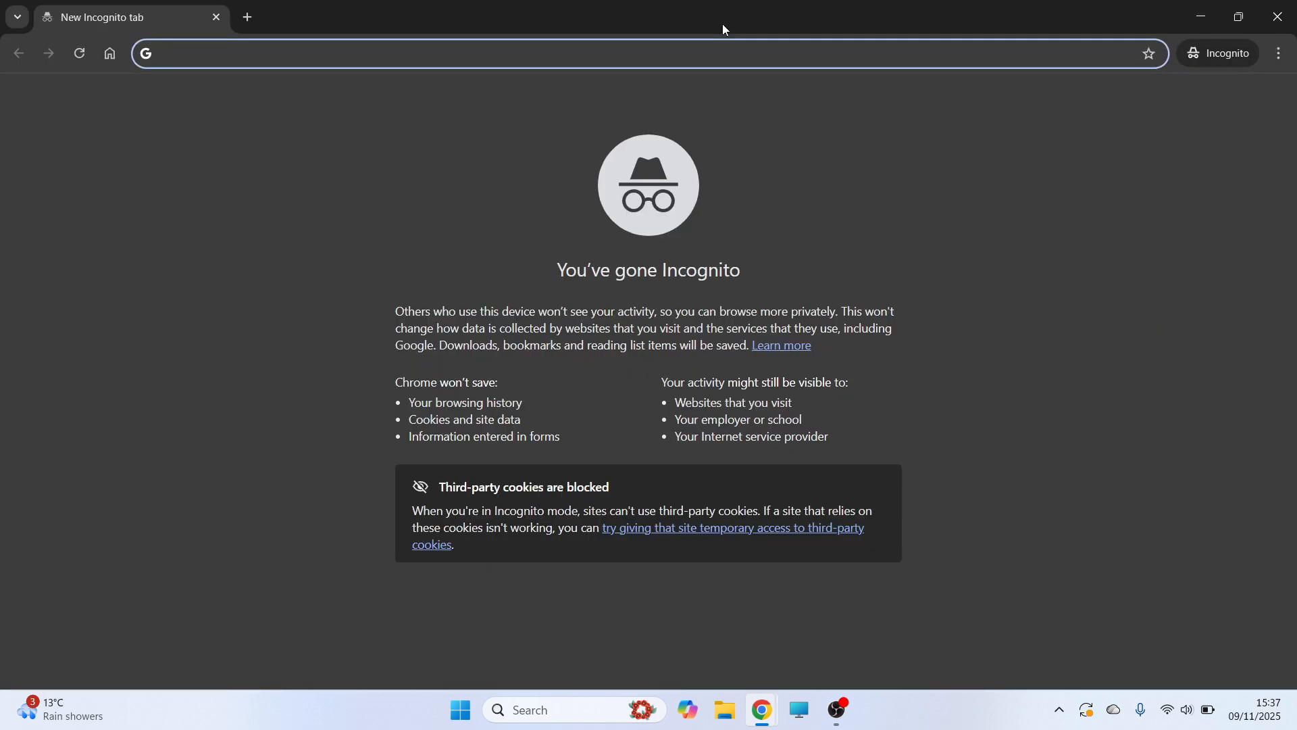
Load the copied drive.google.com share link in the incognito window's address bar
text(https://drive.google.com/file/d/13z6sX8wWo5LV-mFk9TJYSVy4CTPlXyMw/view?usp=sharing)
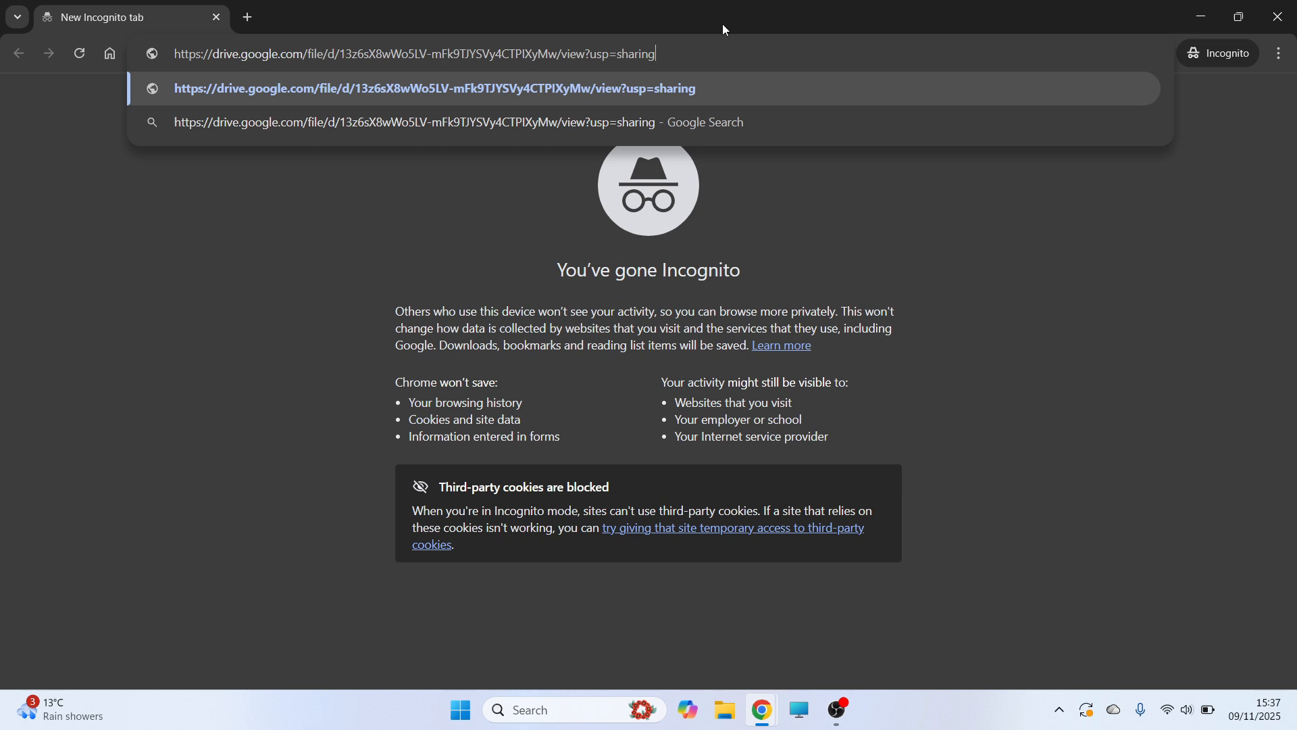
key(Enter)
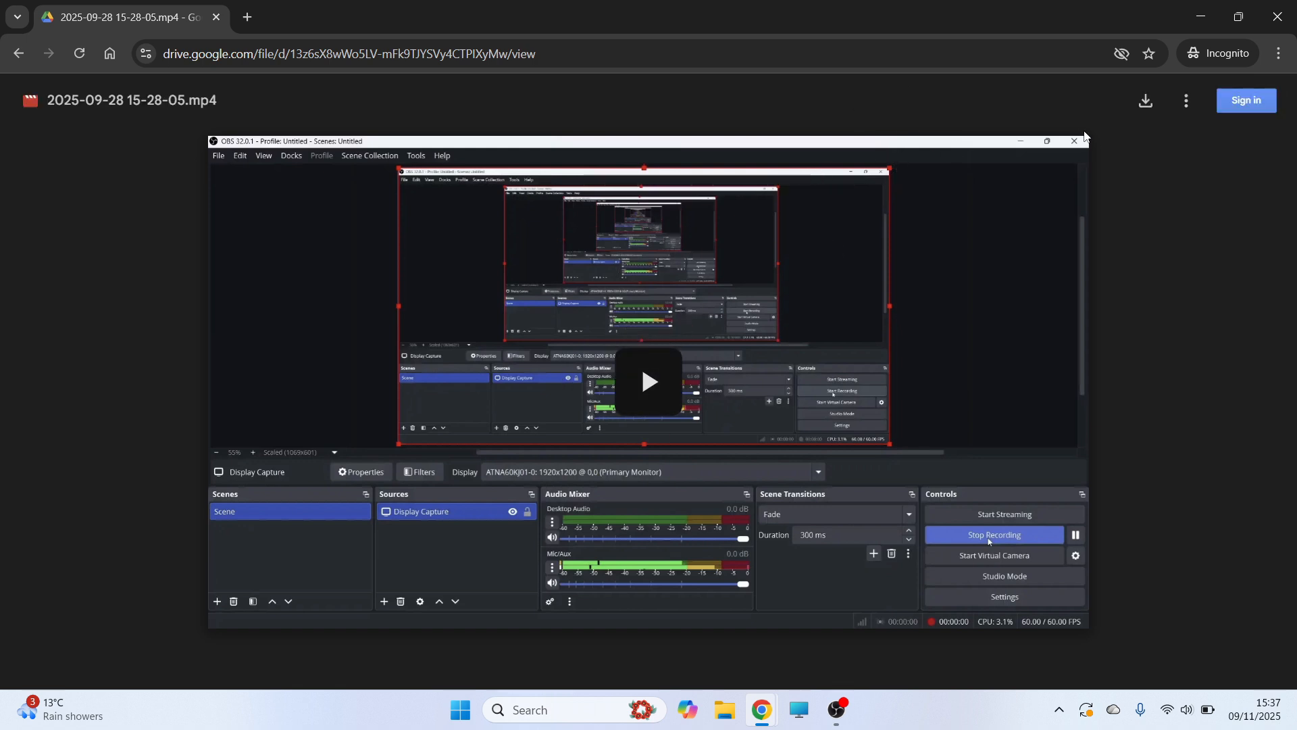
mouse_move(1146, 100)
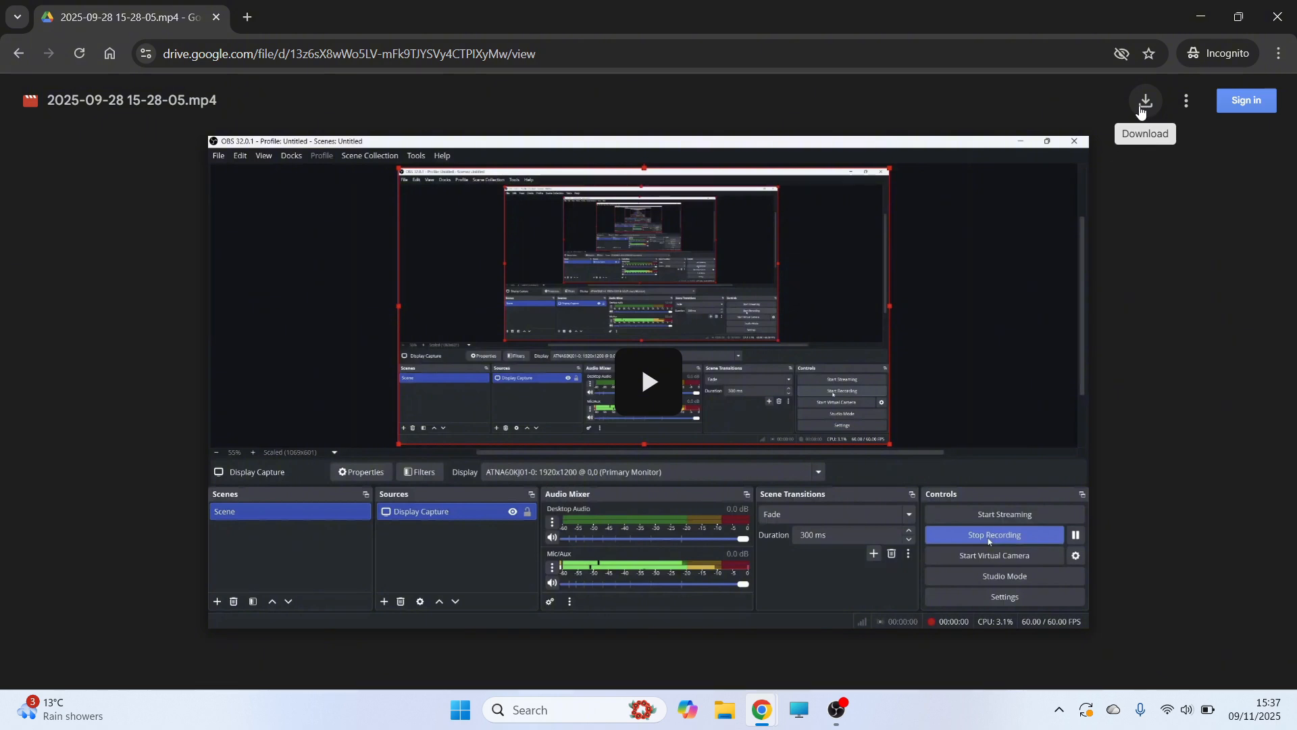
mouse_move(455, 182)
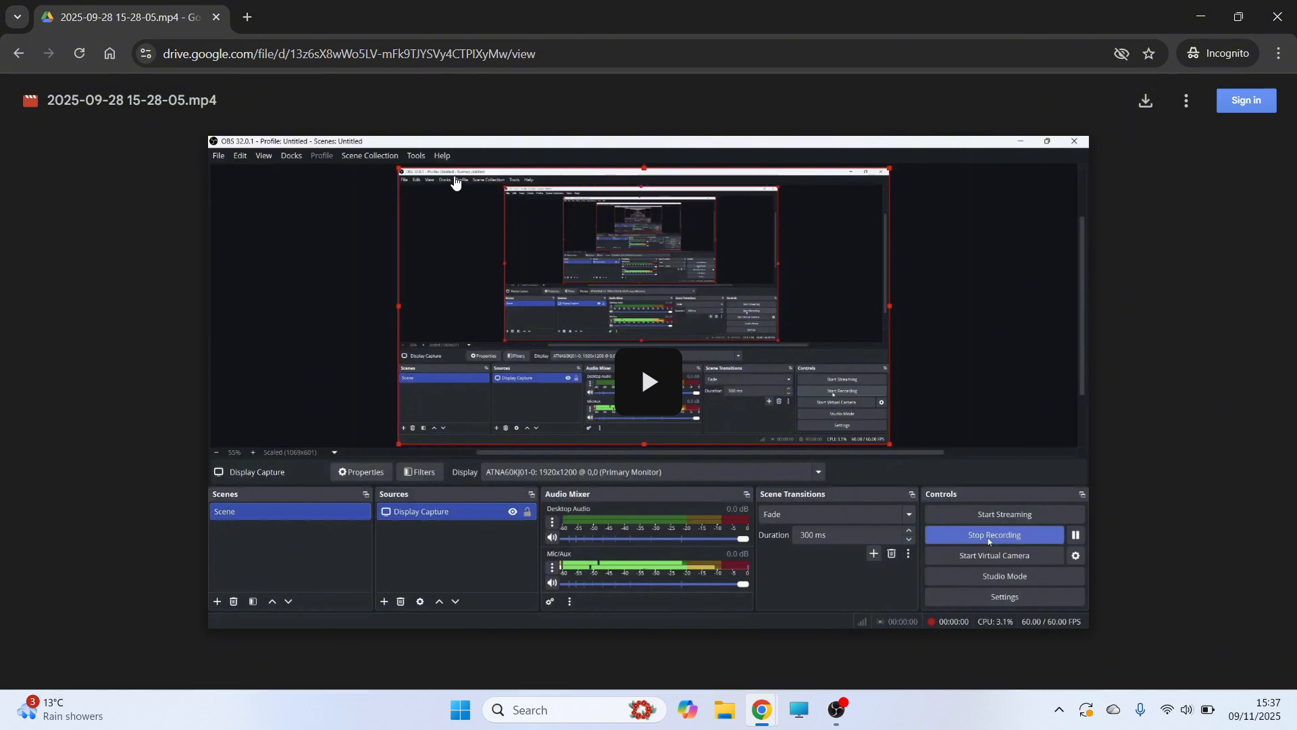